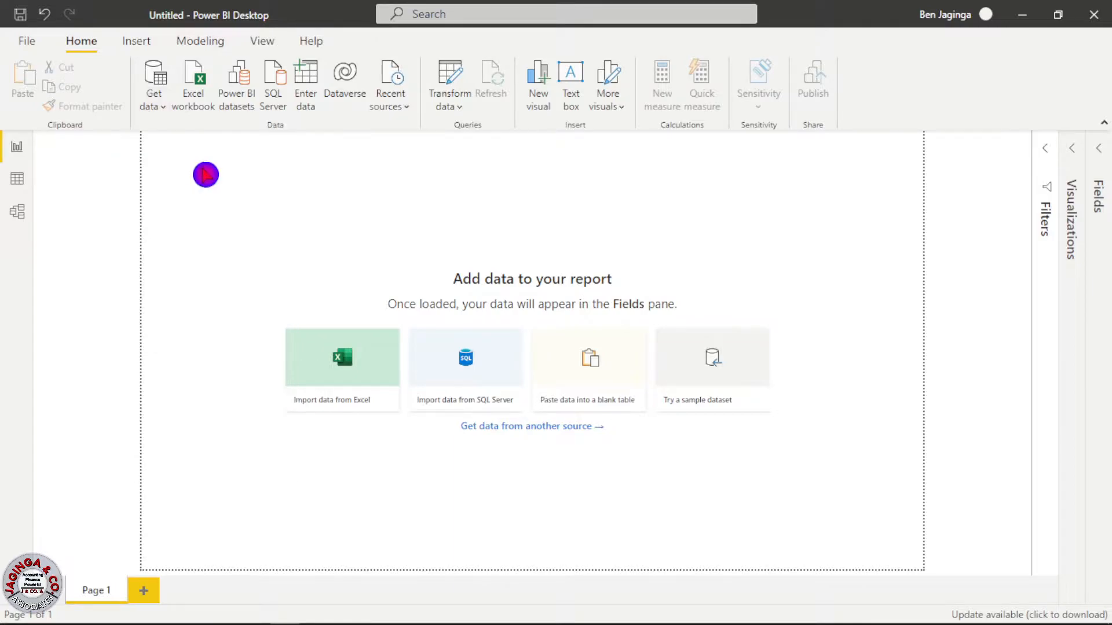
- Import the Date Functions.xlsx workbook through the Excel workbook connector
left_click(342, 357)
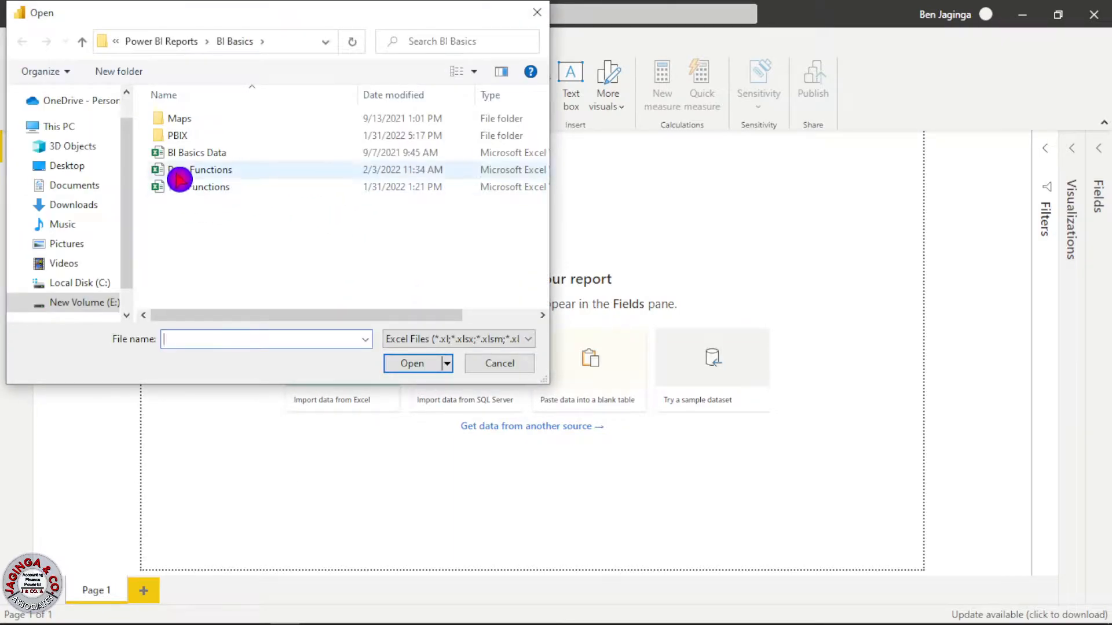
left_click(201, 169)
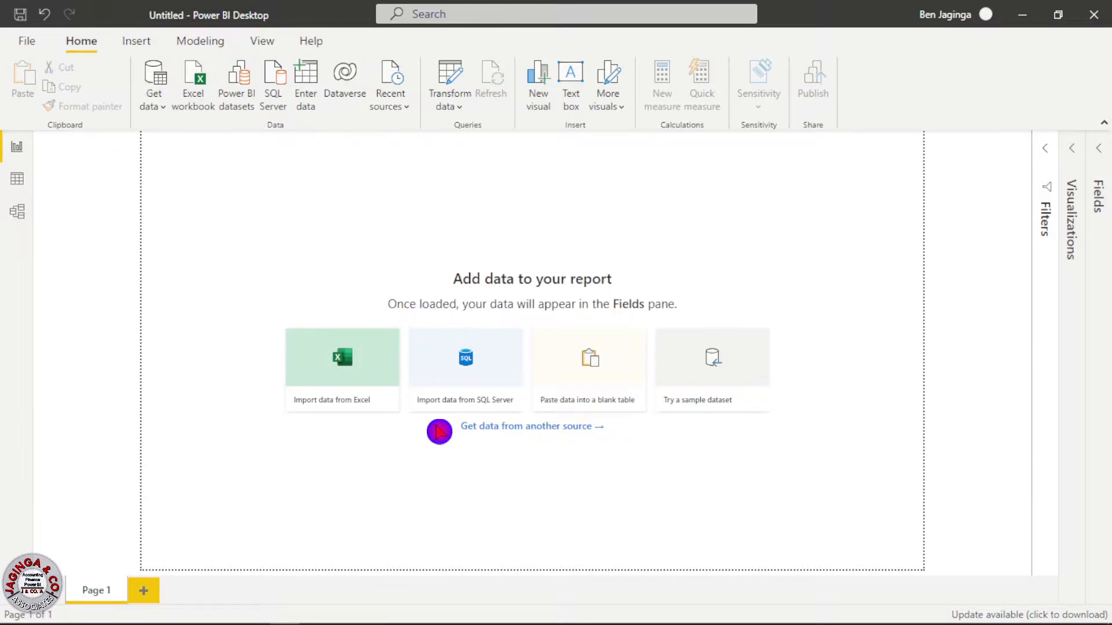
left_click(341, 357)
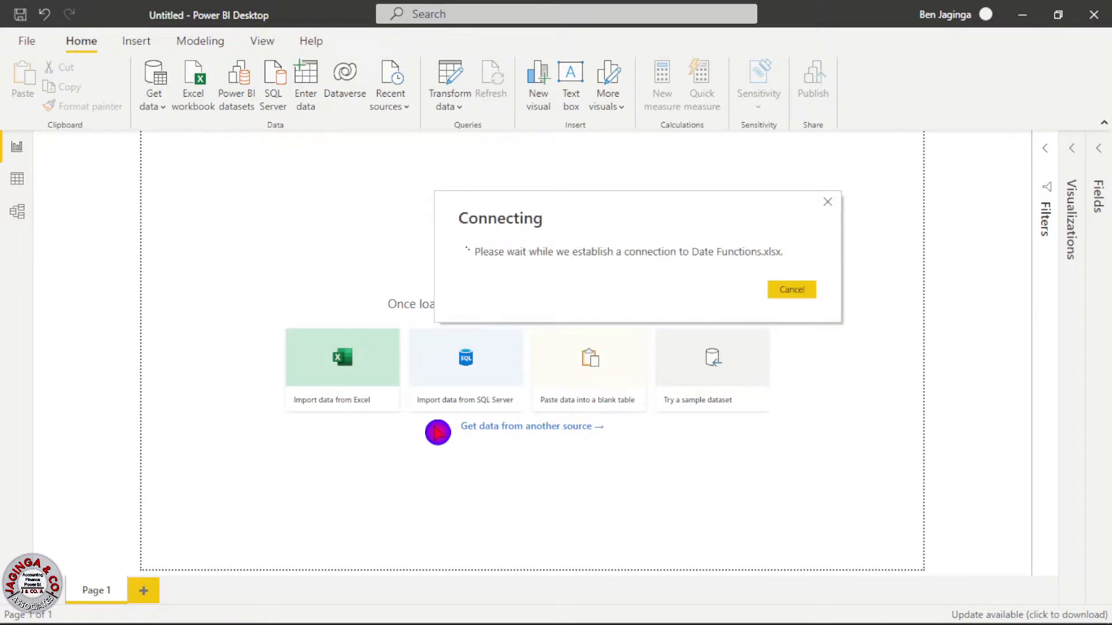
left_click(790, 289)
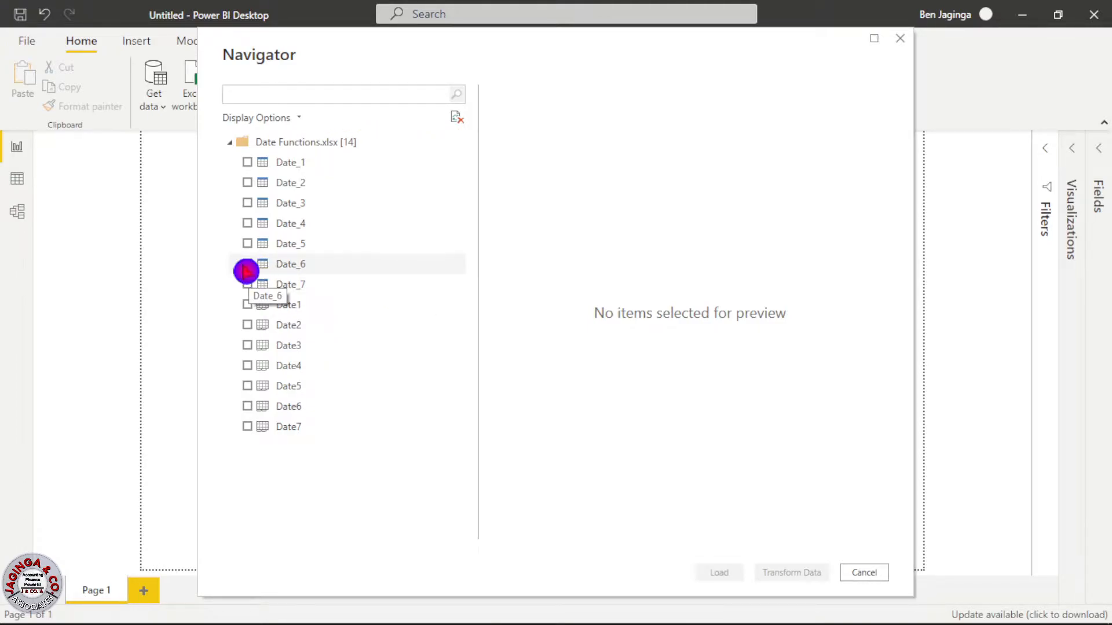
- Tick the Date_6 table to preview its birth dates and names
left_click(247, 264)
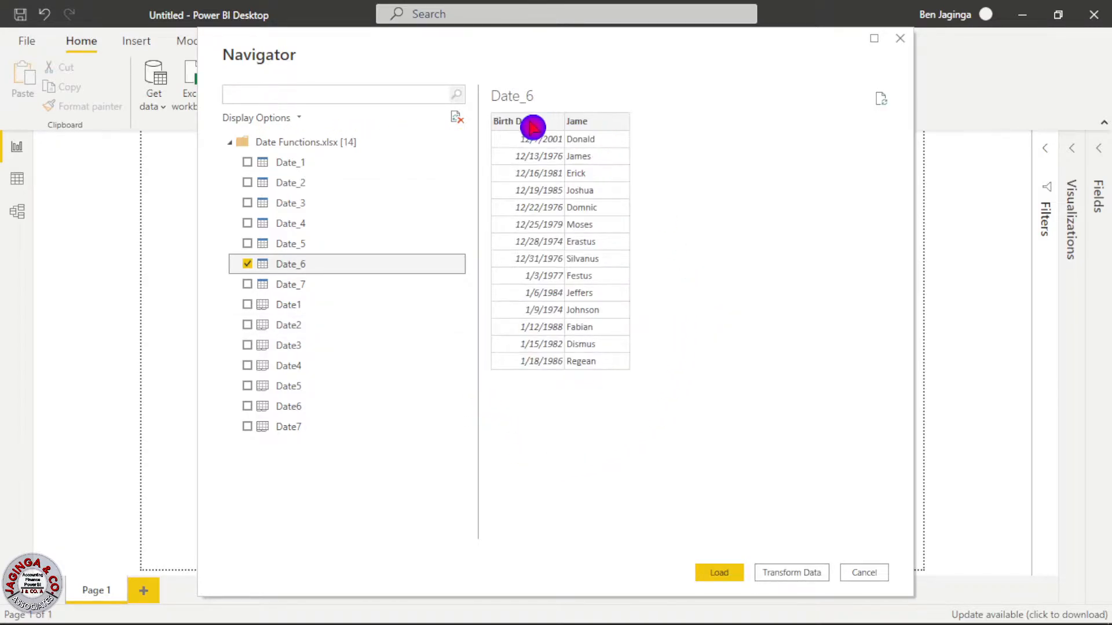
mouse_move(639, 381)
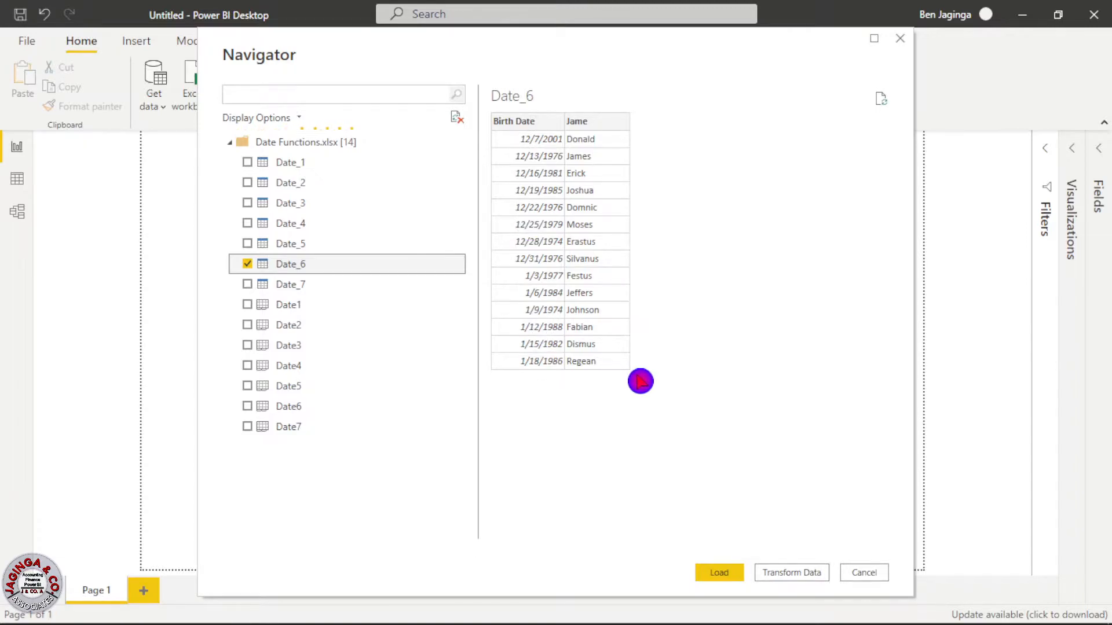
mouse_move(792, 435)
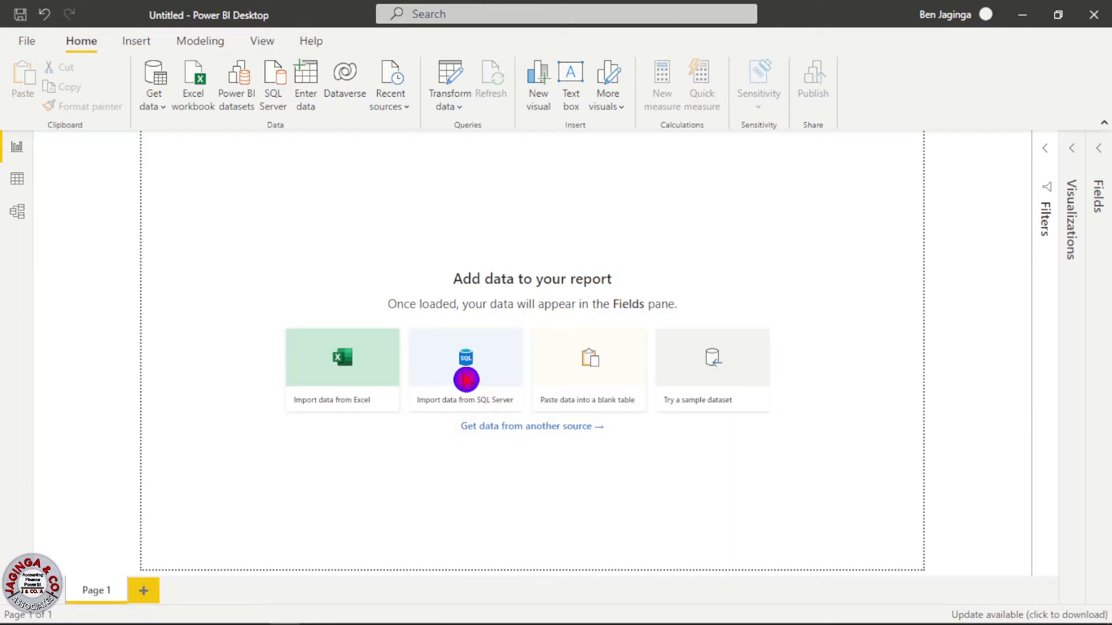
- Load Date_6 into Power Query Editor with its 14 birth-date rows
left_click(465, 357)
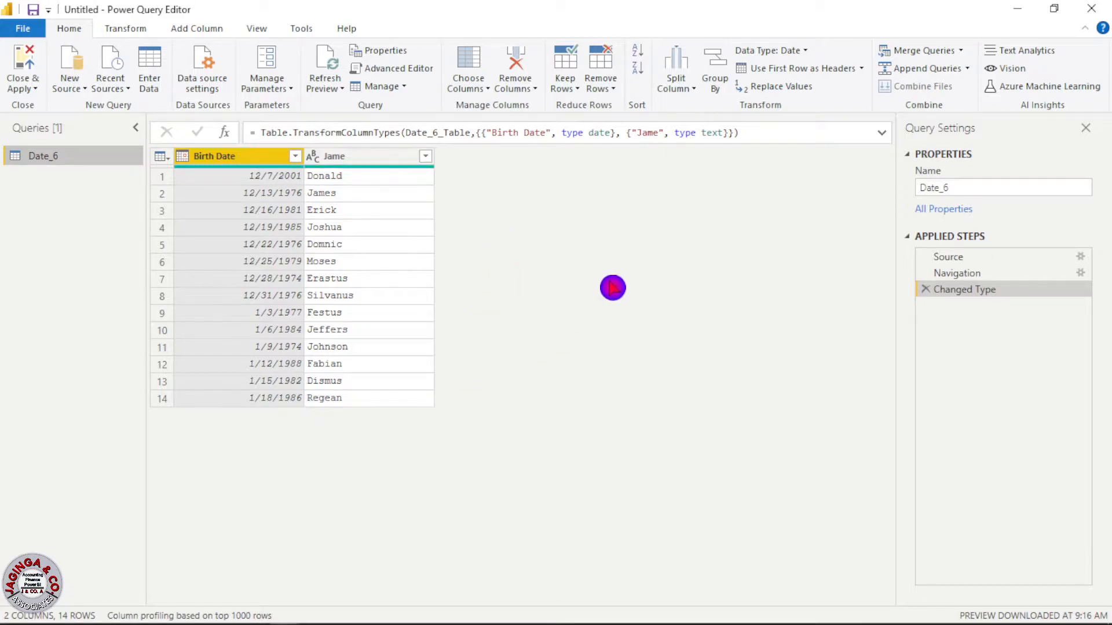
mouse_move(482, 235)
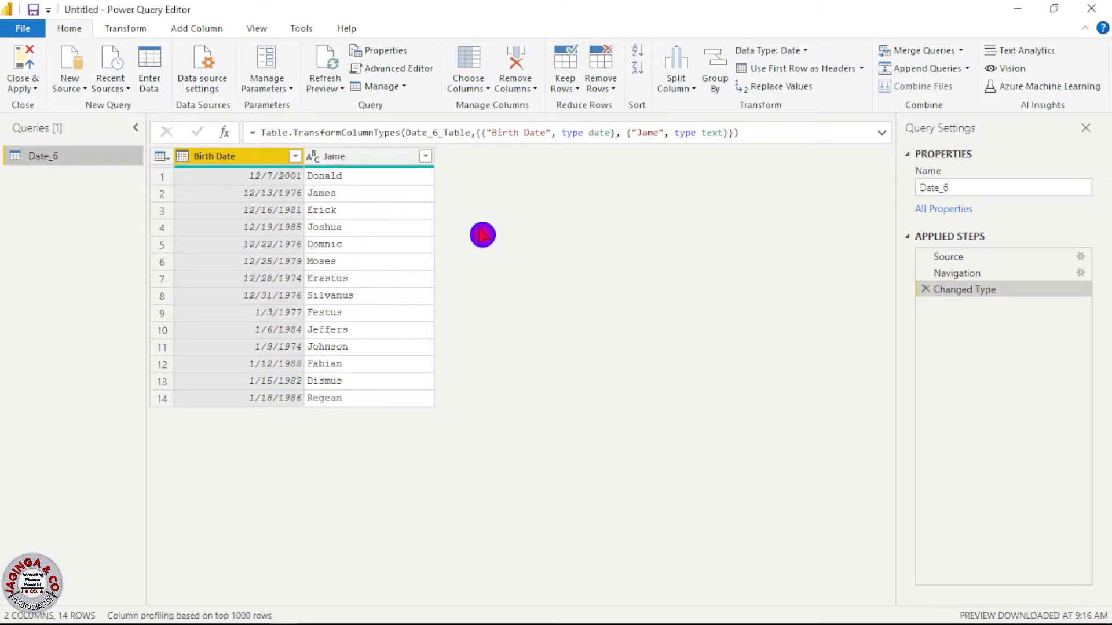
mouse_move(474, 231)
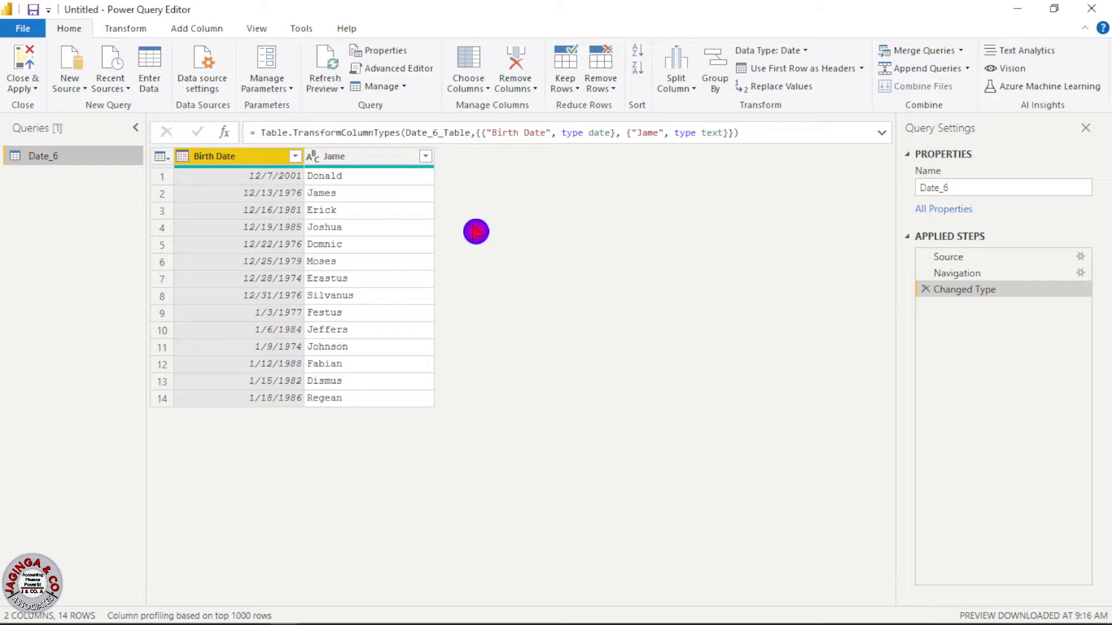
mouse_move(589, 354)
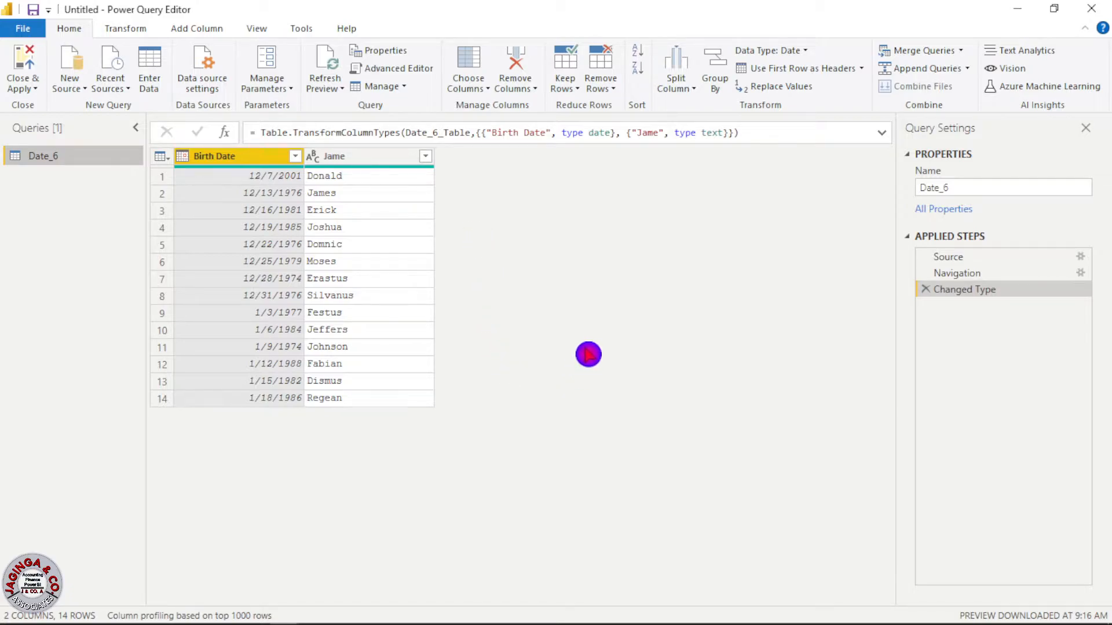
mouse_move(217, 226)
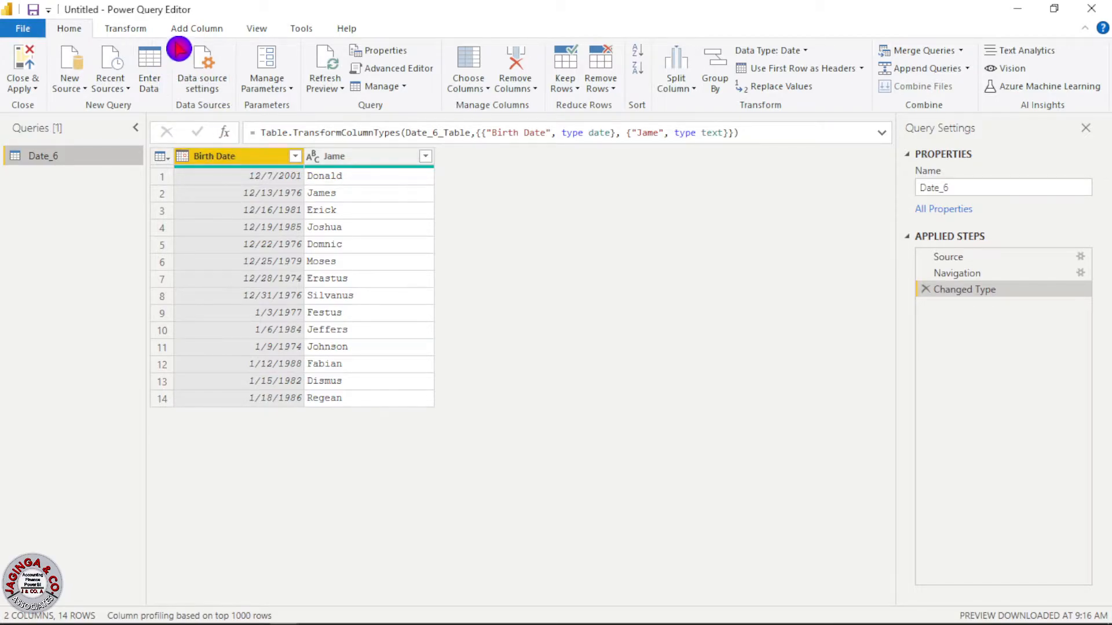
- Add an Age duration column from Birth Date via Add Column > Date > Age
left_click(197, 29)
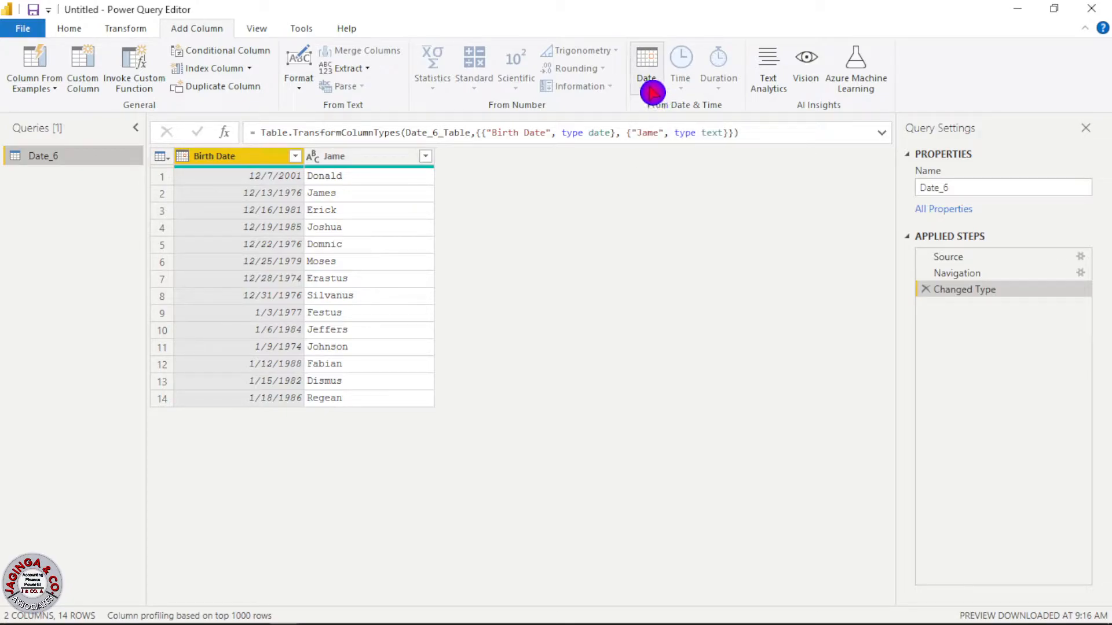
left_click(645, 63)
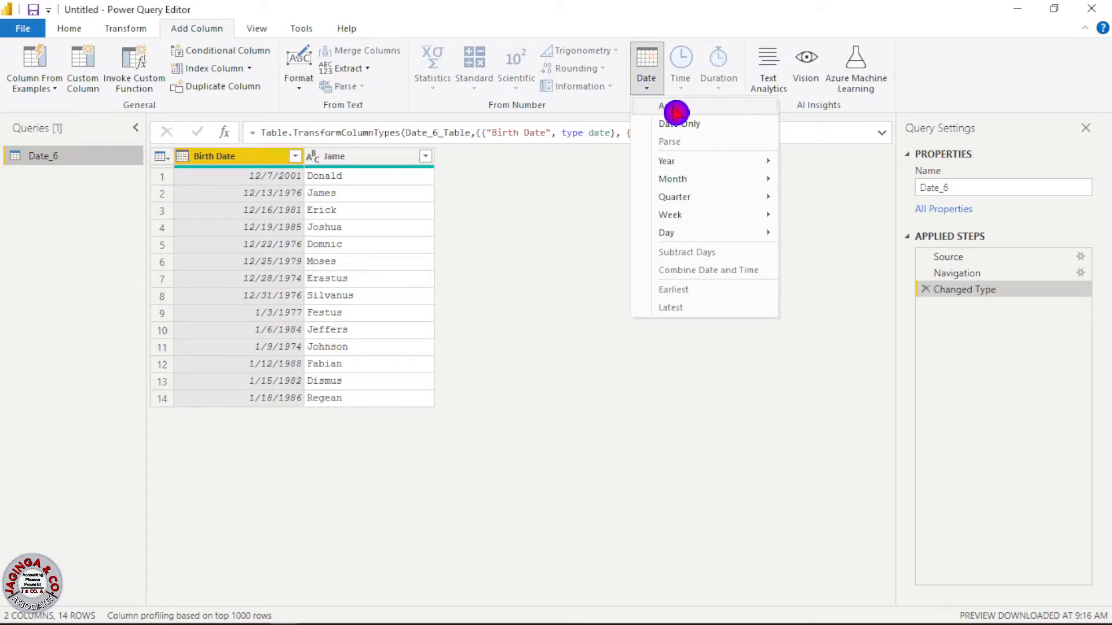
left_click(677, 114)
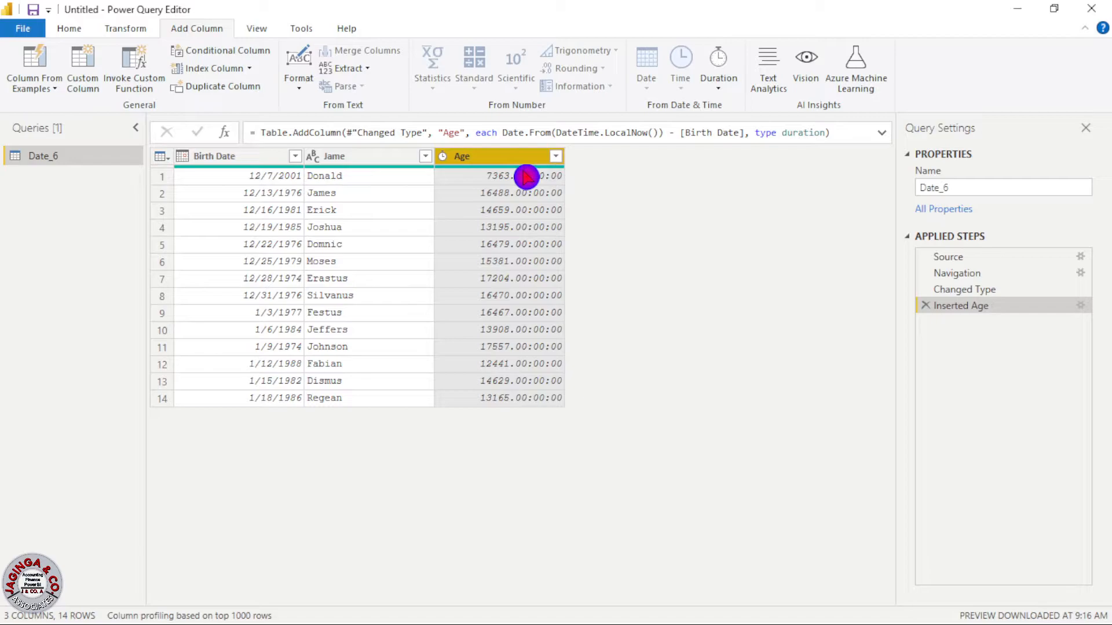
mouse_move(528, 210)
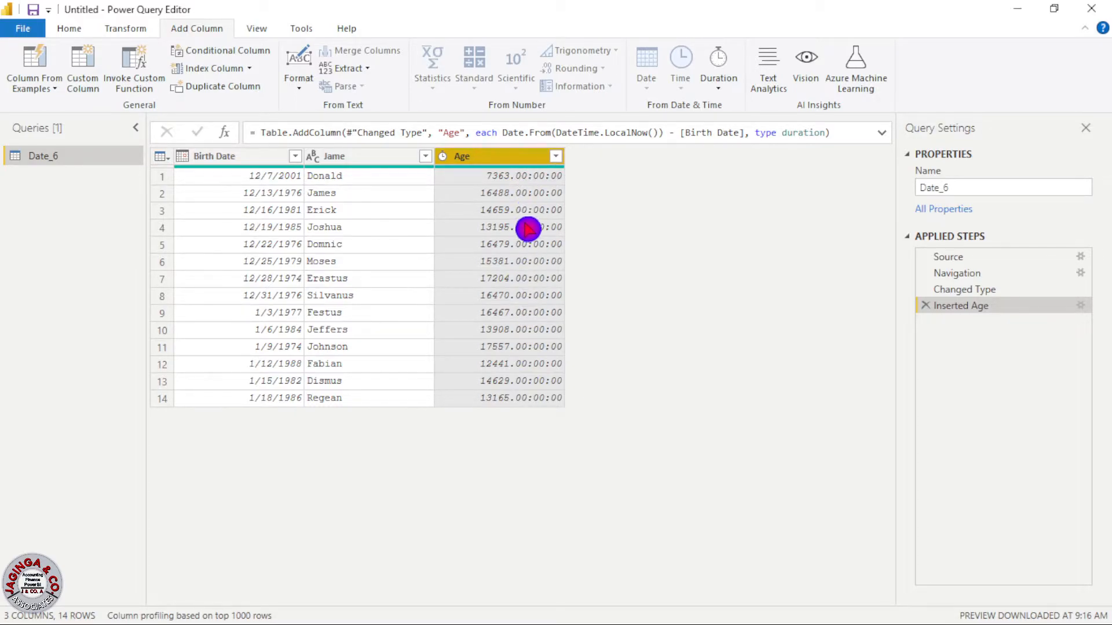
mouse_move(502, 184)
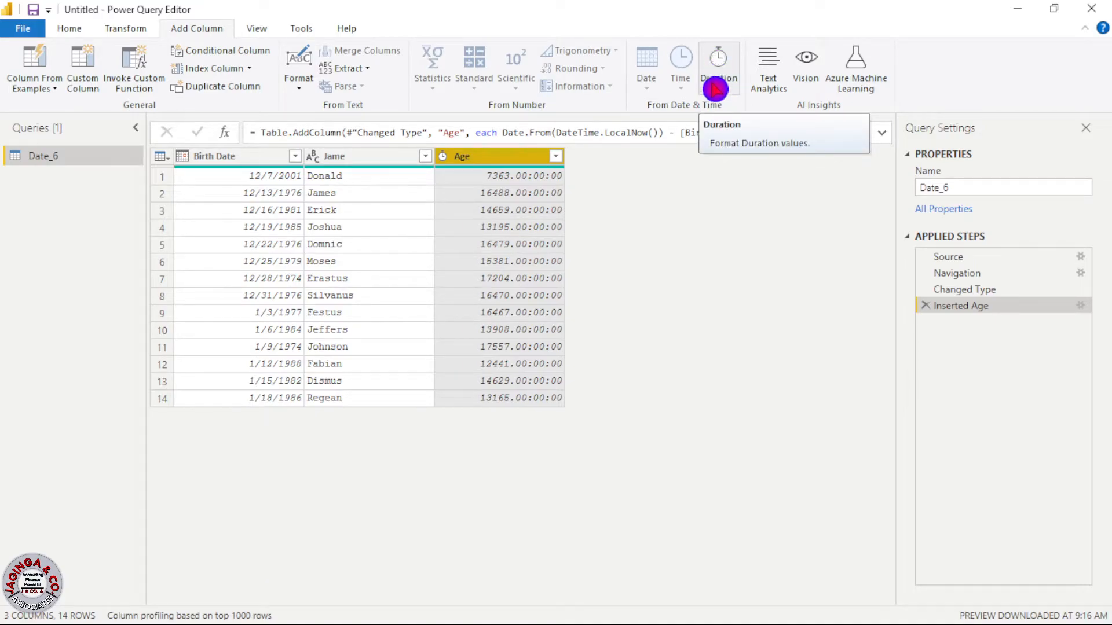
- Convert Age to a decimal Total Years column and open its type list
left_click(718, 69)
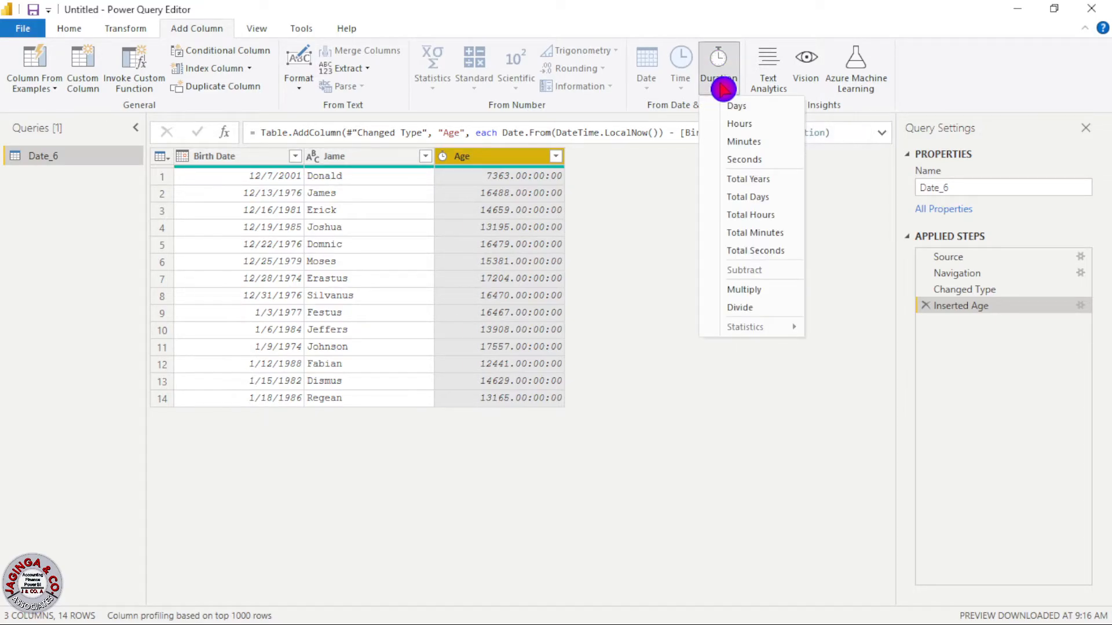
mouse_move(743, 158)
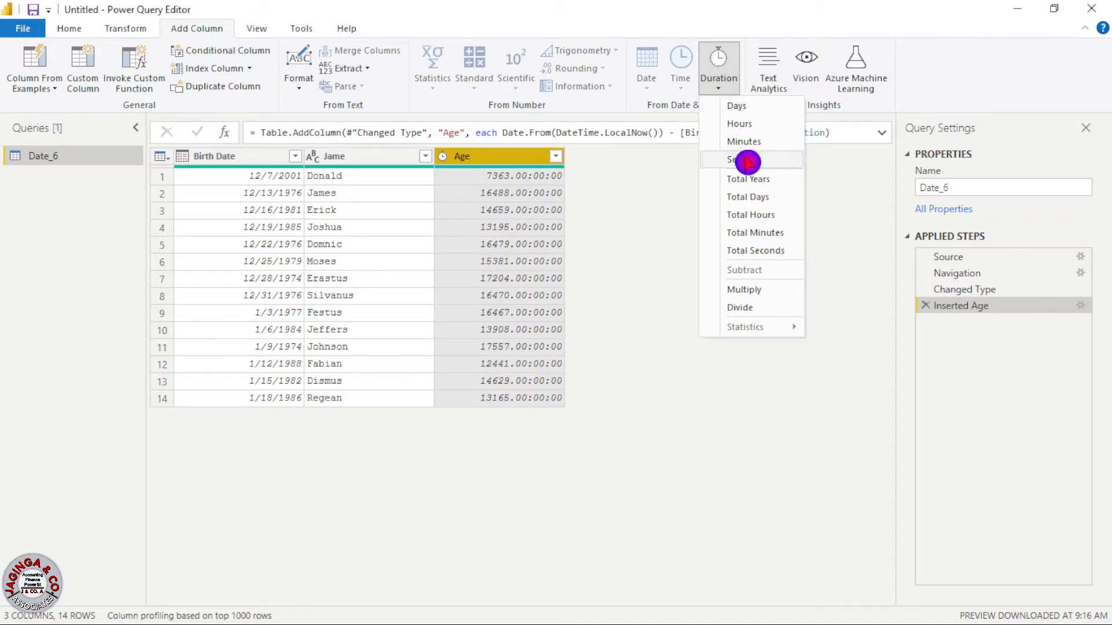
mouse_move(753, 278)
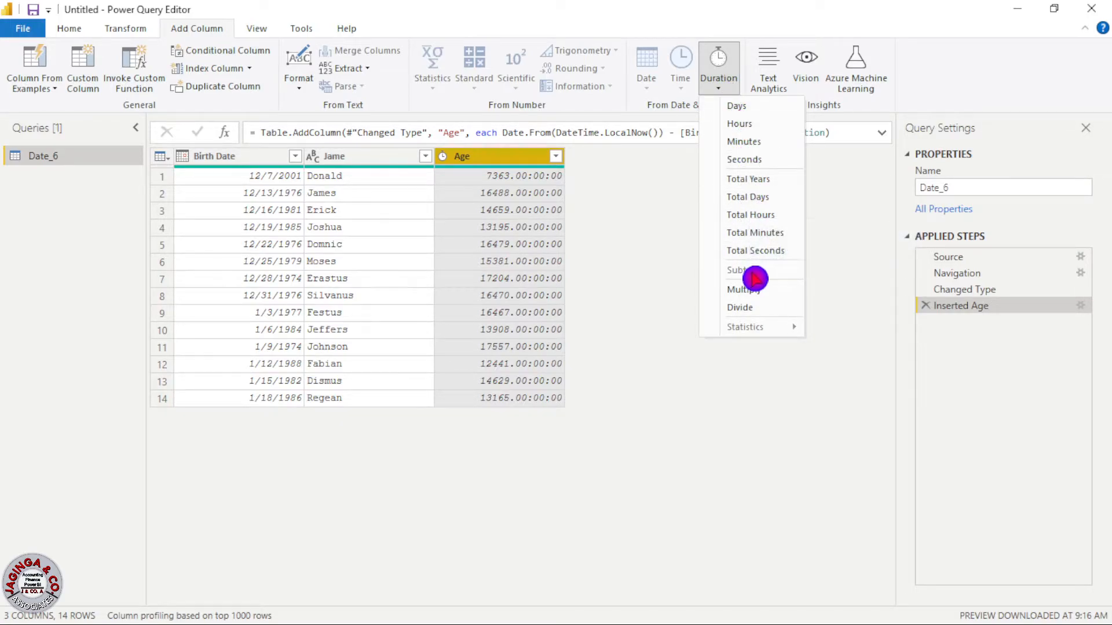
mouse_move(747, 179)
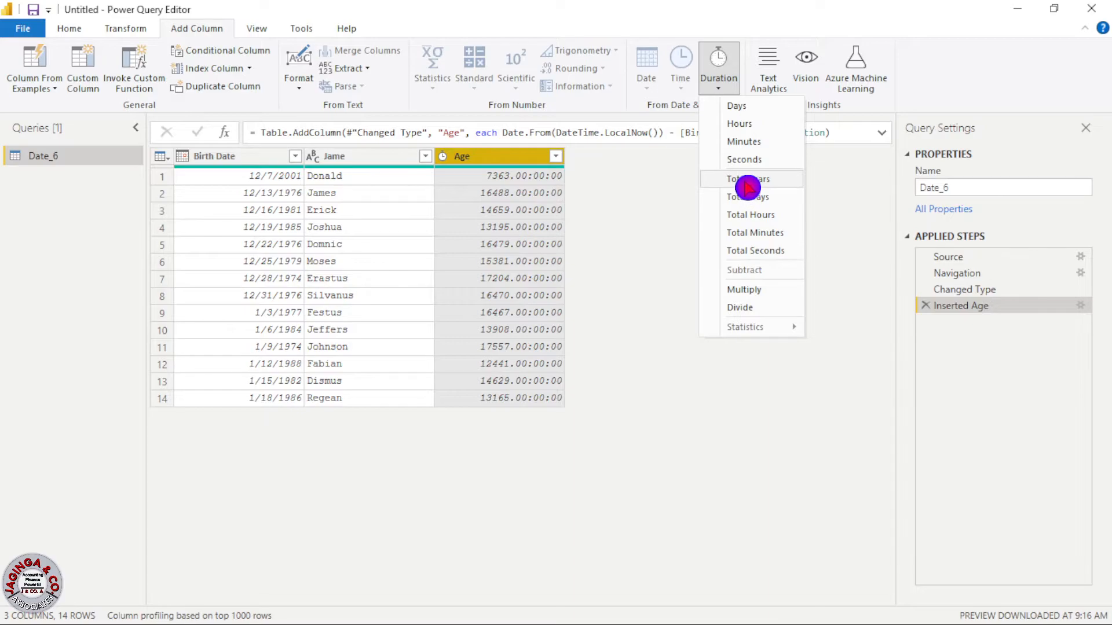
left_click(747, 178)
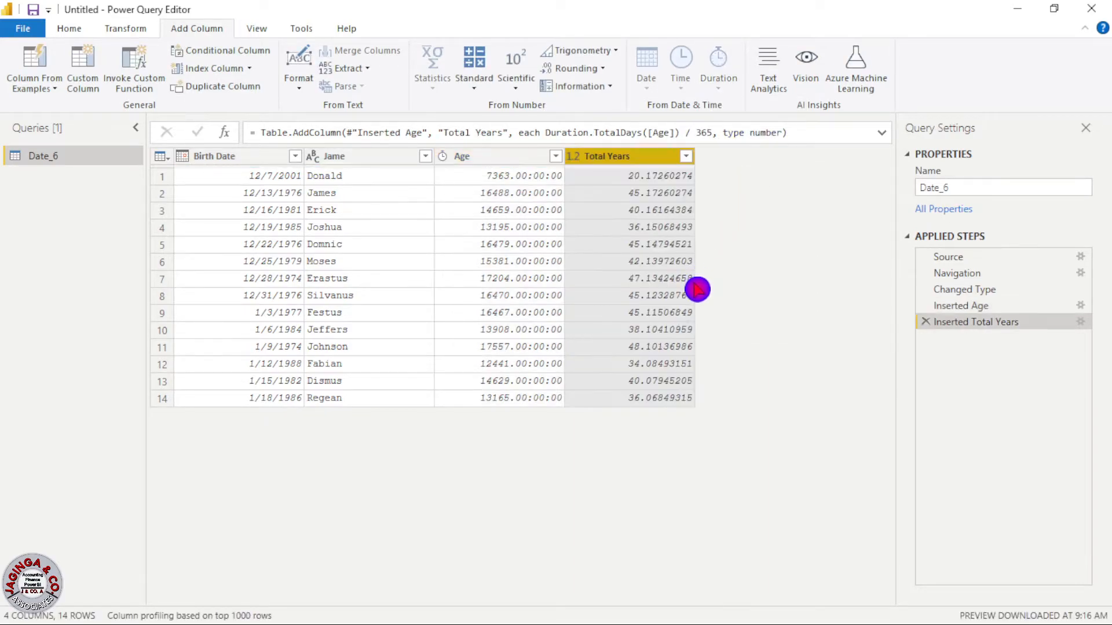
mouse_move(653, 197)
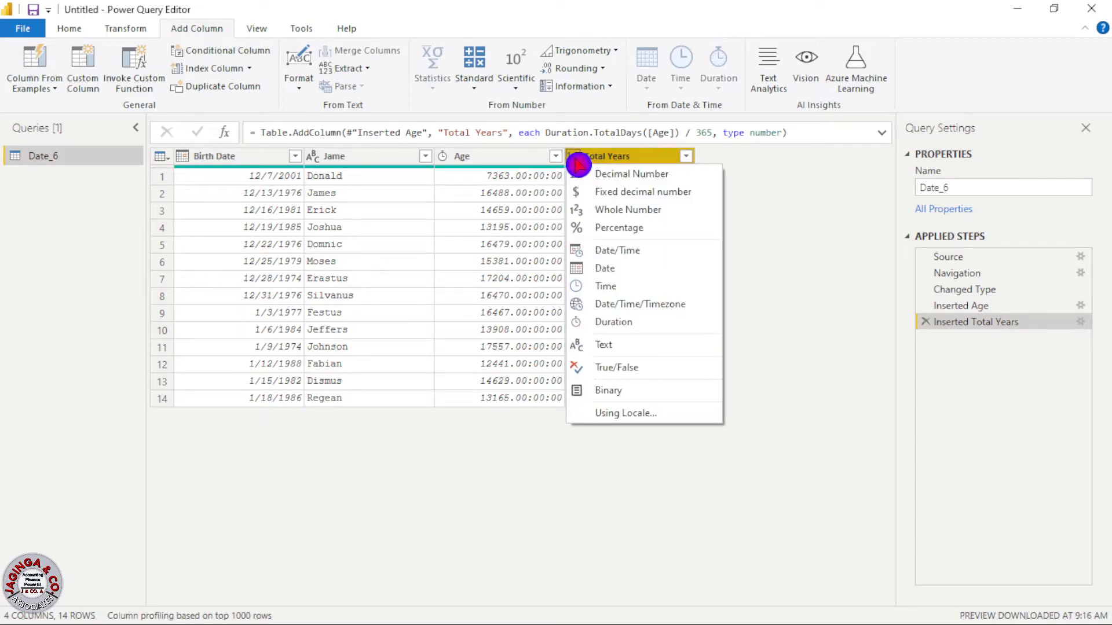
- Set the Total Years column type to Whole Number
left_click(631, 174)
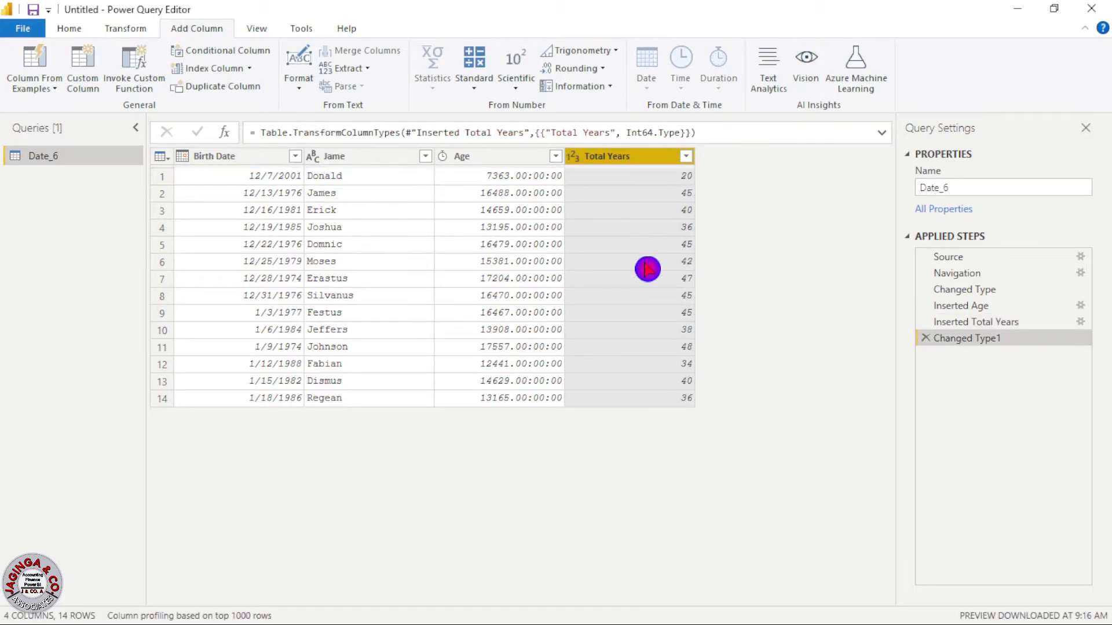
mouse_move(647, 376)
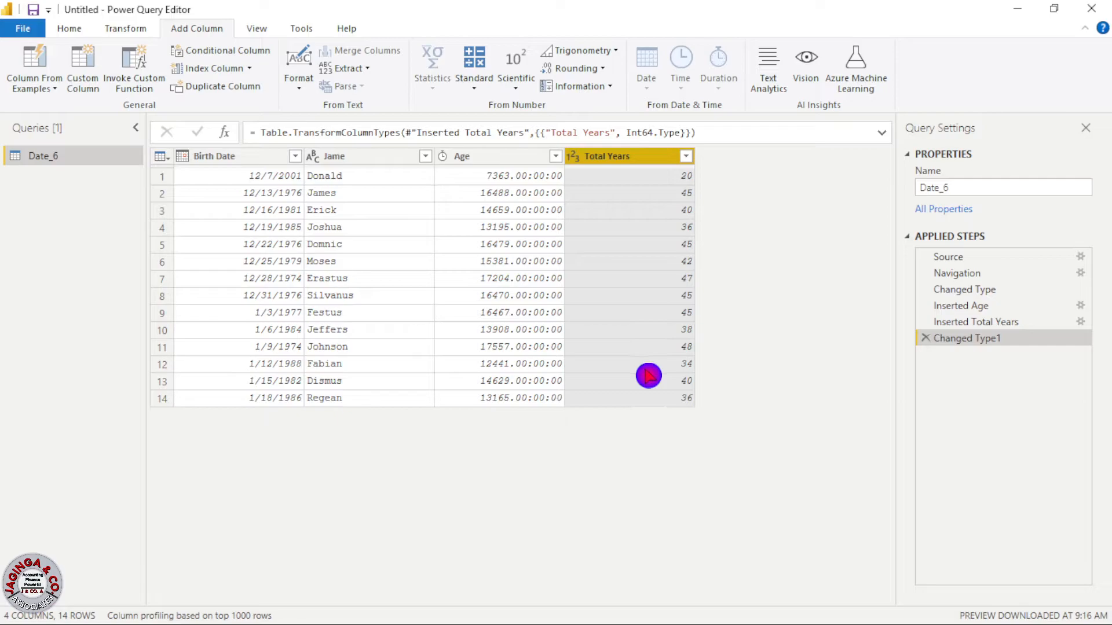
mouse_move(656, 291)
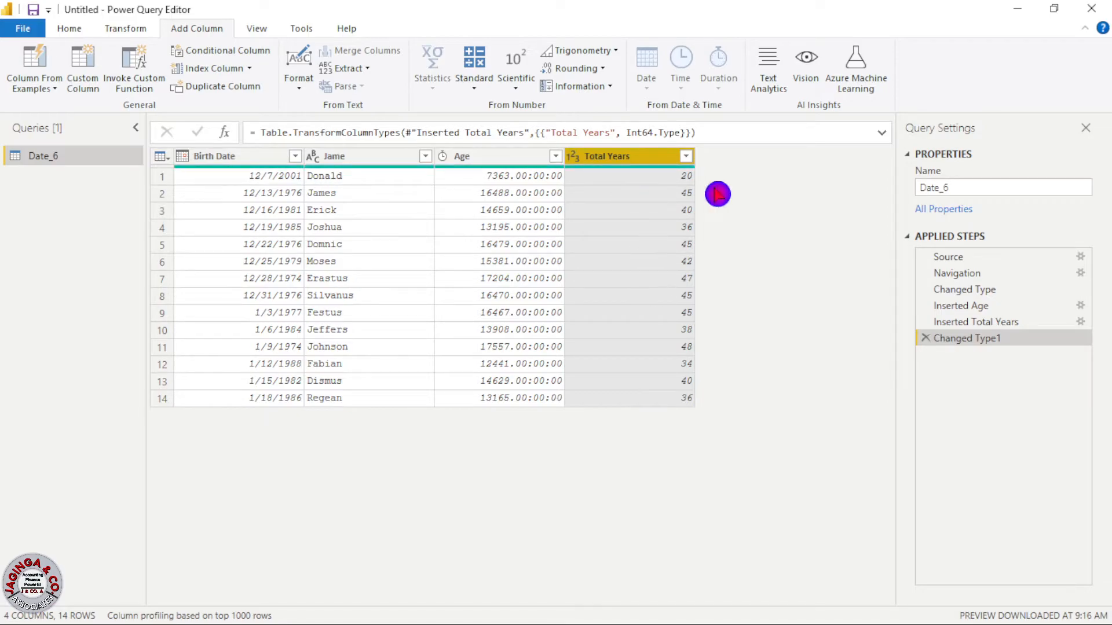
mouse_move(676, 241)
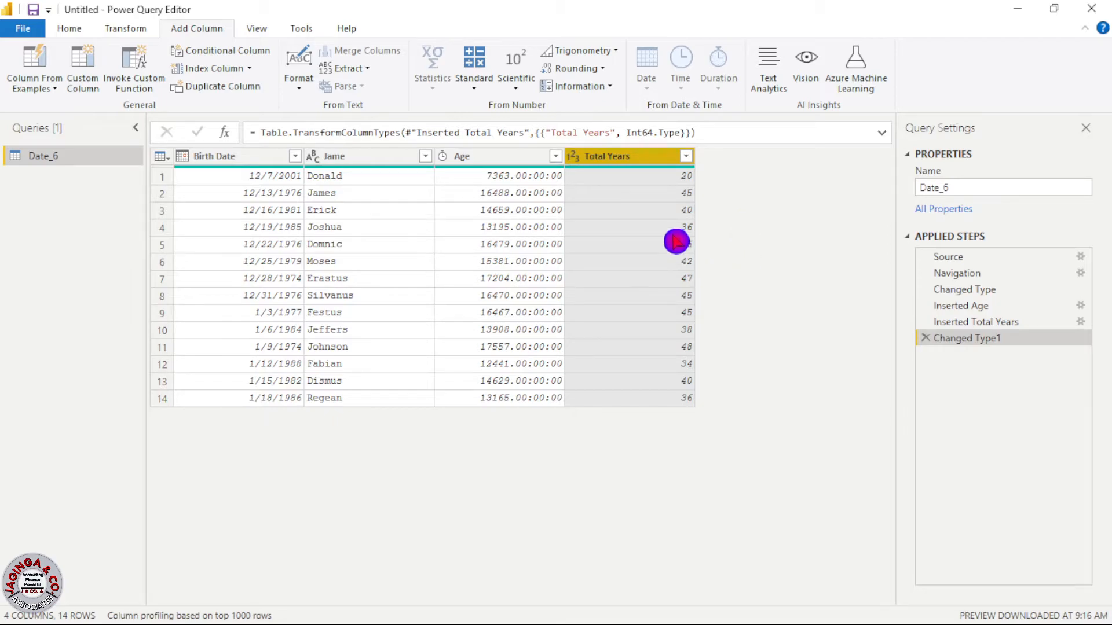
mouse_move(677, 258)
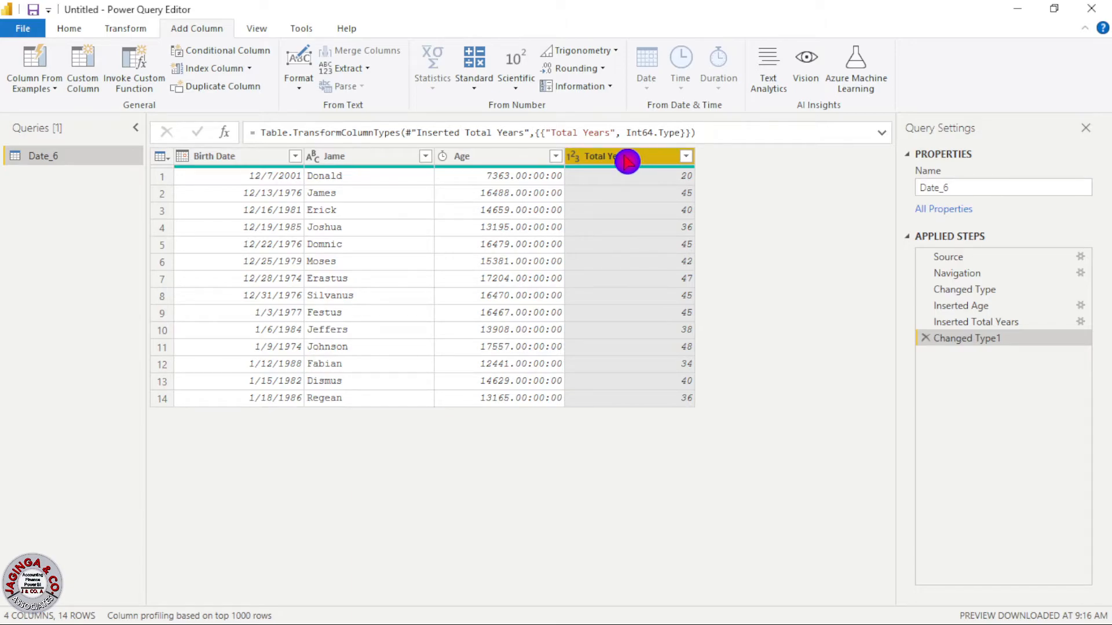
left_click(126, 29)
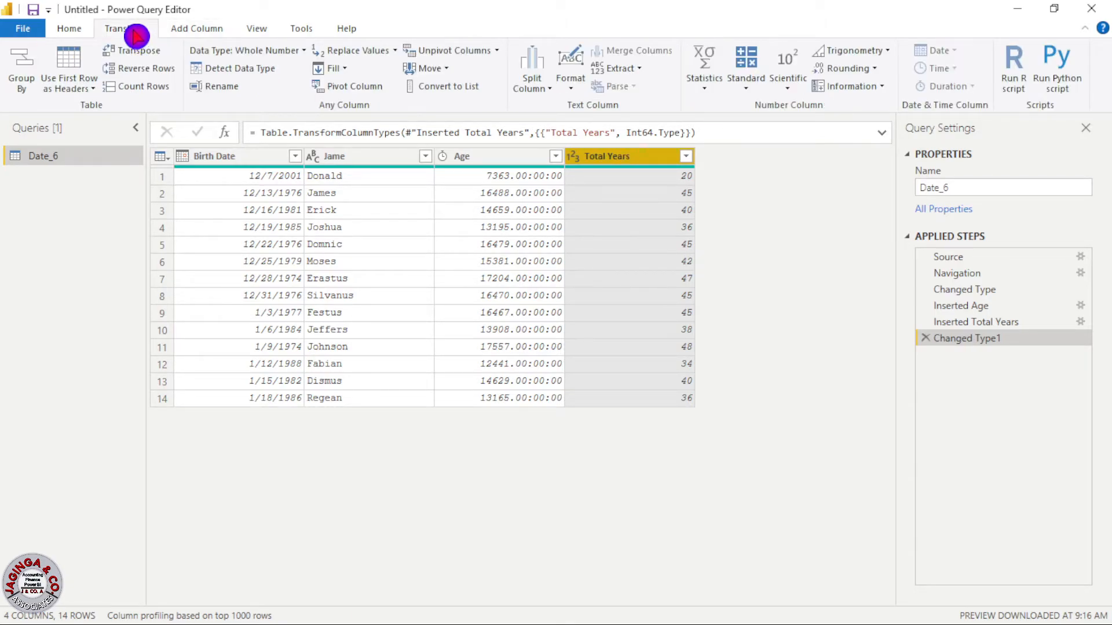
- Open the Transform tab's Format options for the Total Years column
left_click(126, 29)
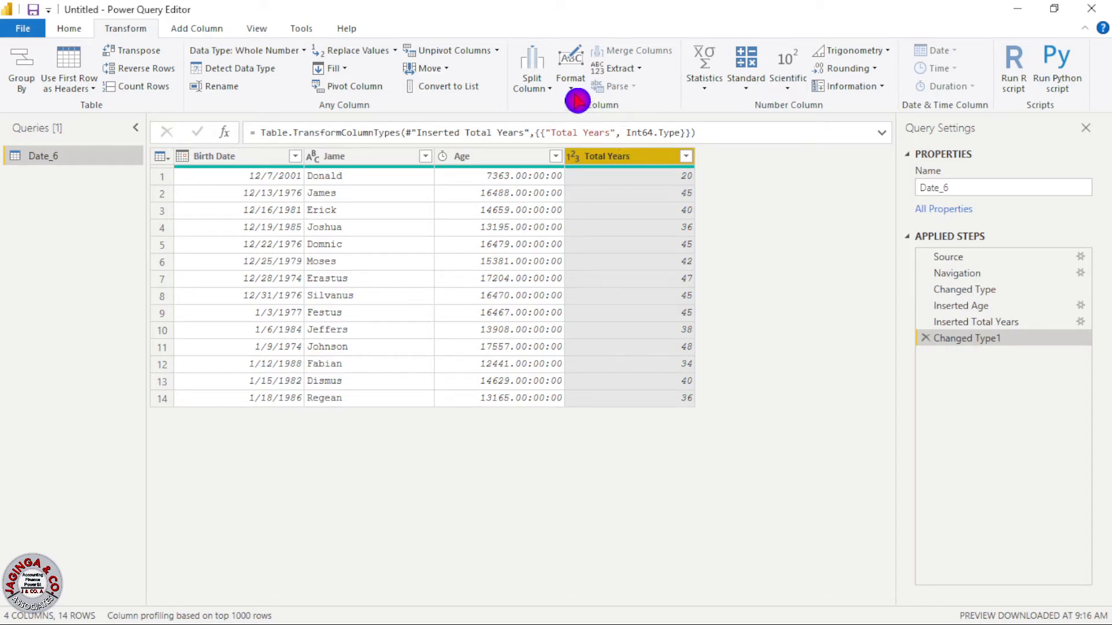
mouse_move(610, 118)
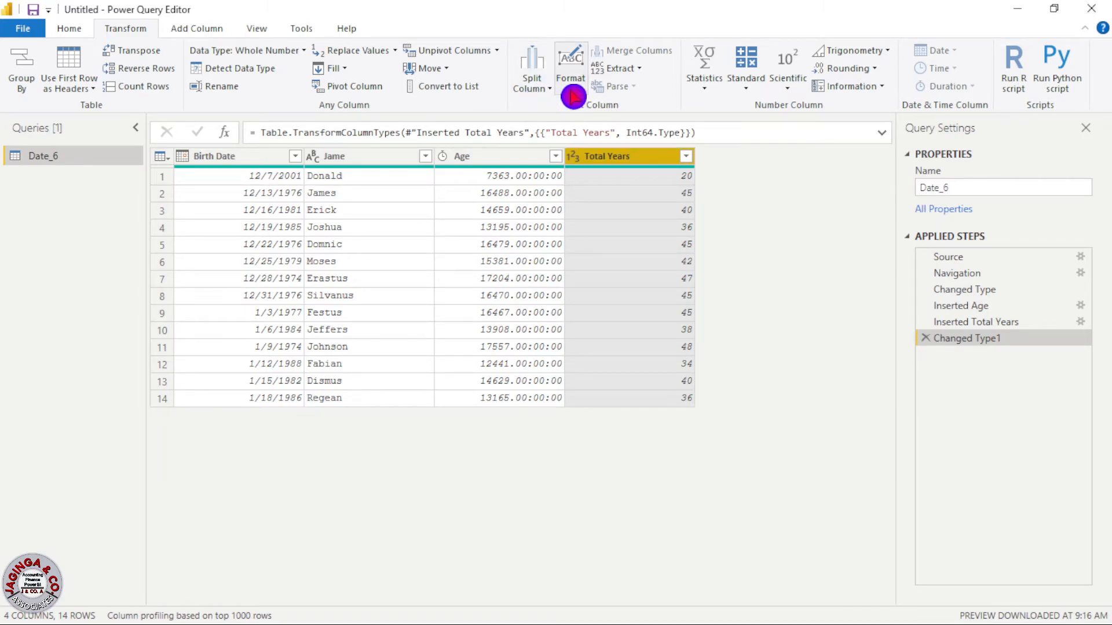
left_click(571, 69)
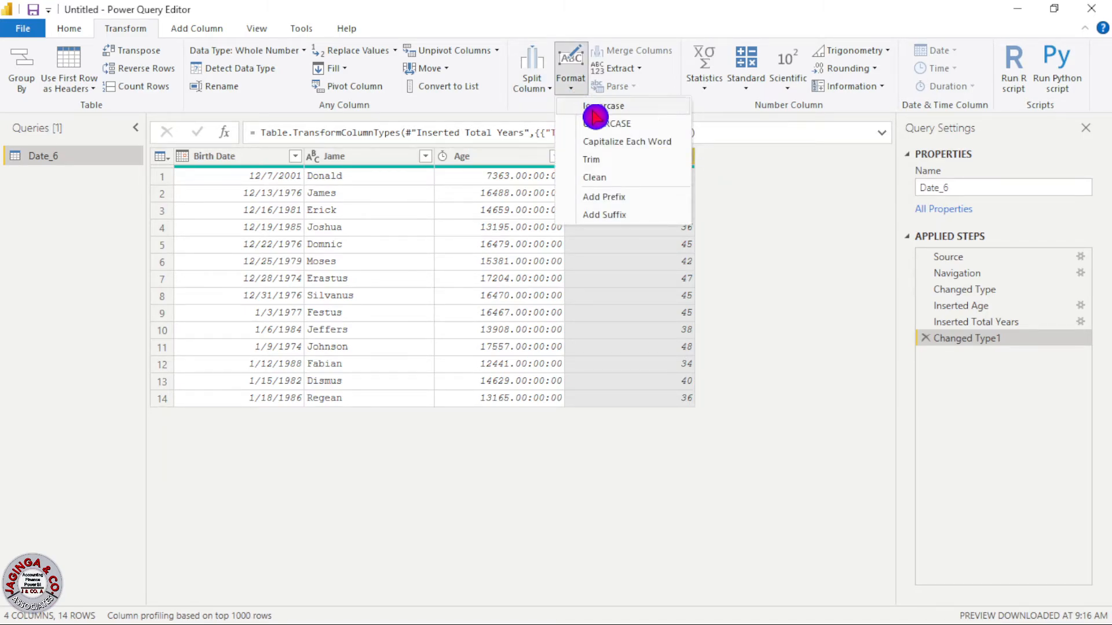
mouse_move(625, 215)
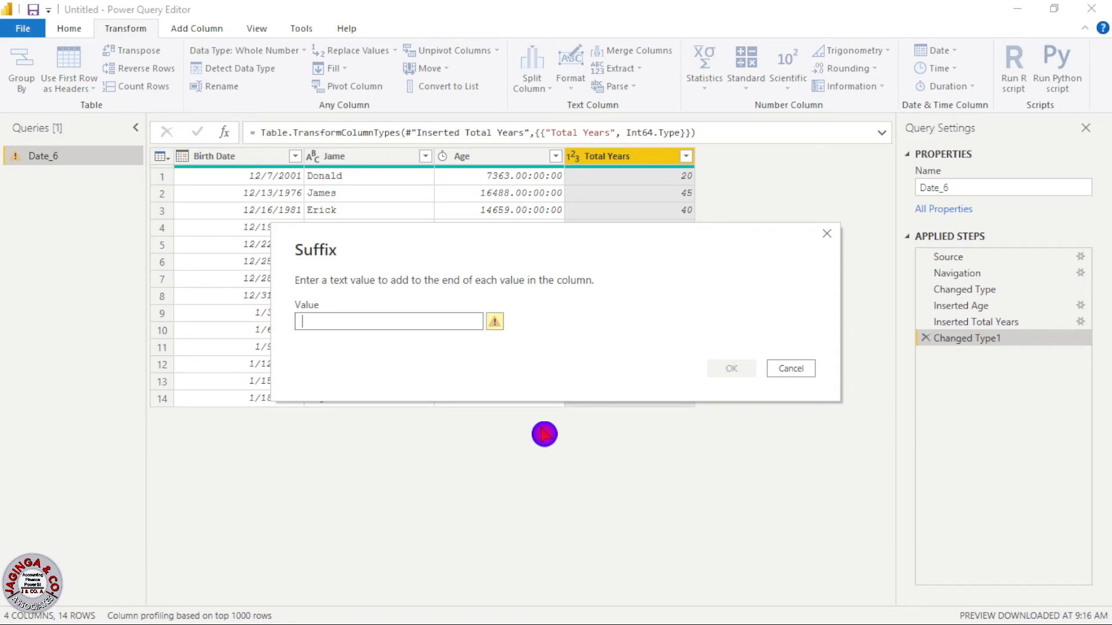
- Add the suffix ' years' to every Total Years value
type("y")
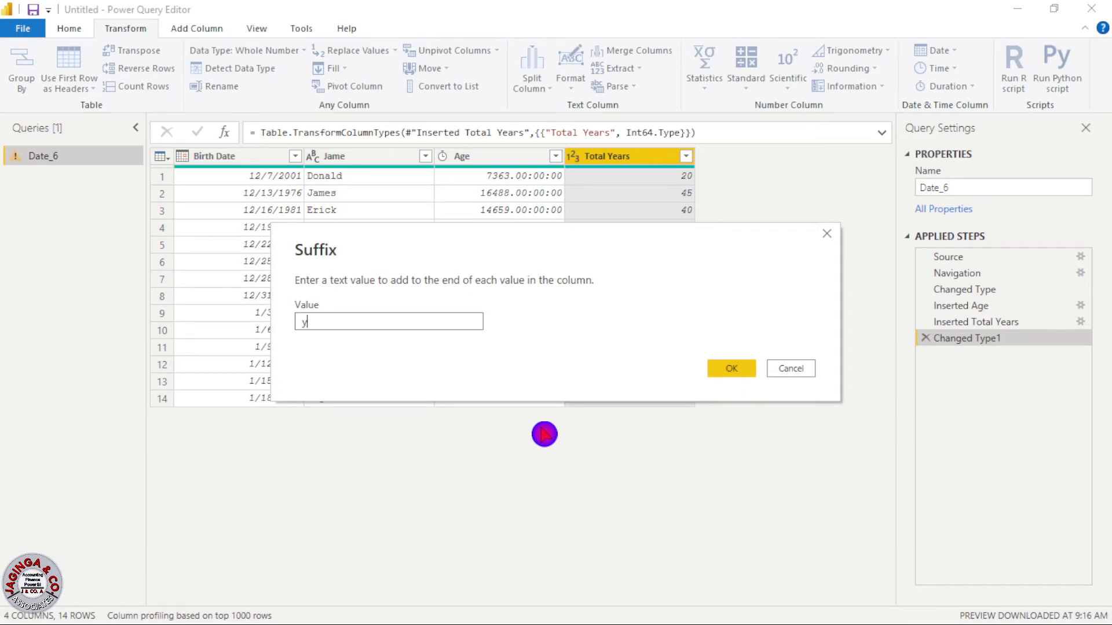
type("ears")
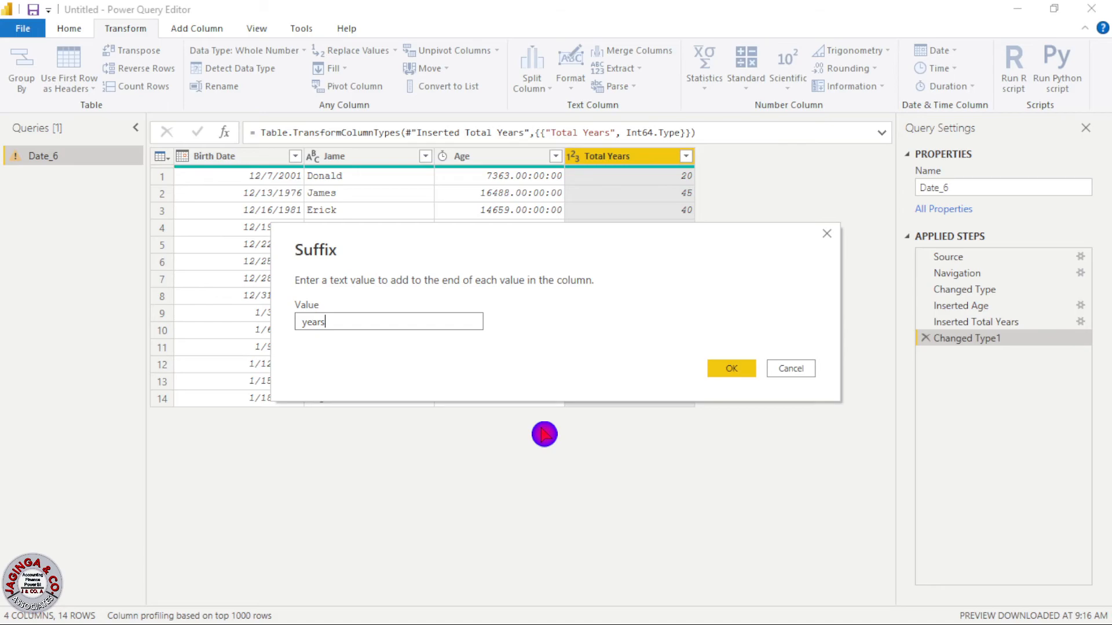
left_click(789, 368)
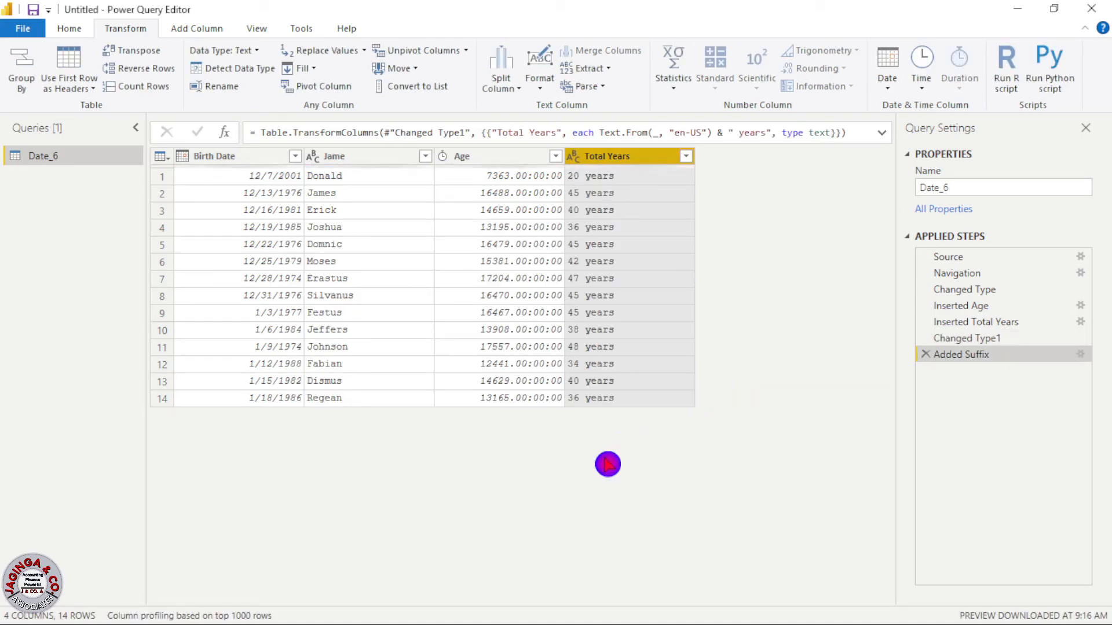
mouse_move(652, 503)
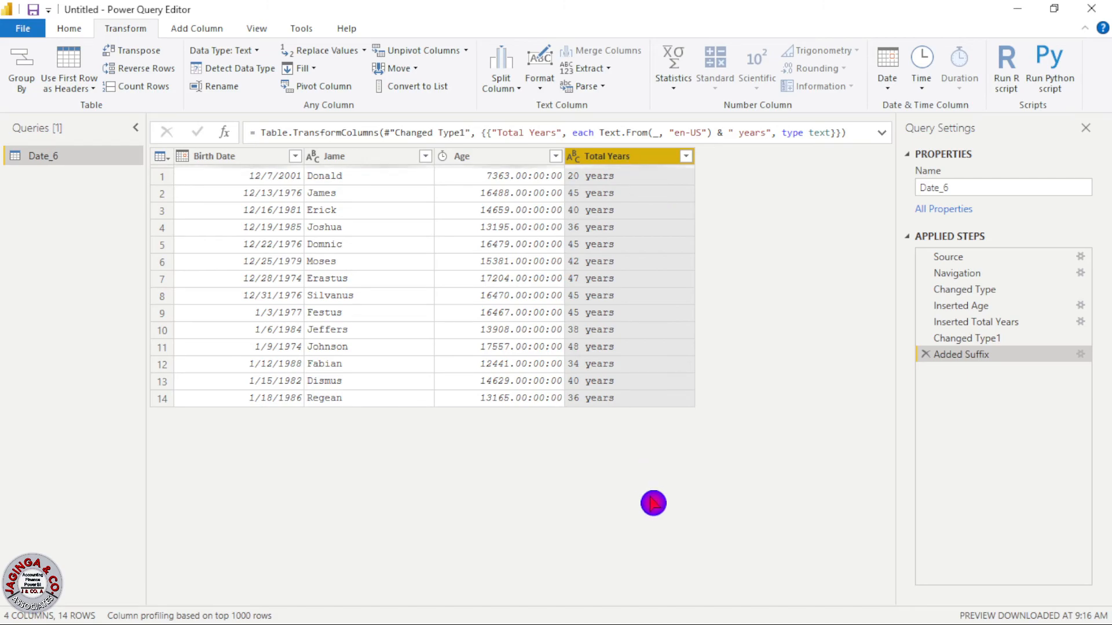
mouse_move(666, 241)
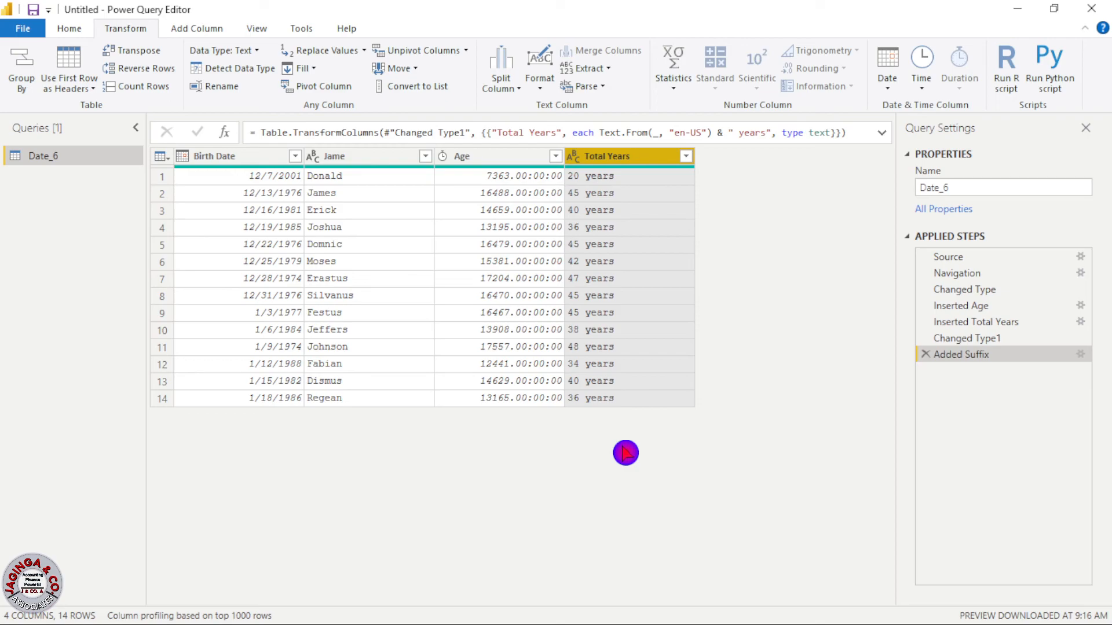
mouse_move(632, 373)
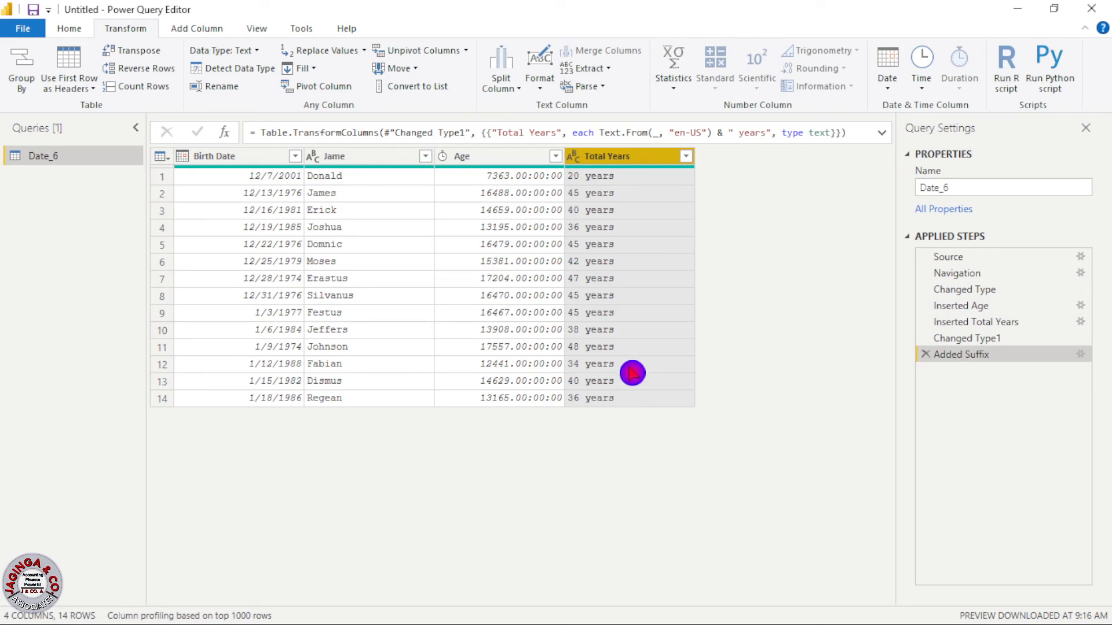
mouse_move(634, 364)
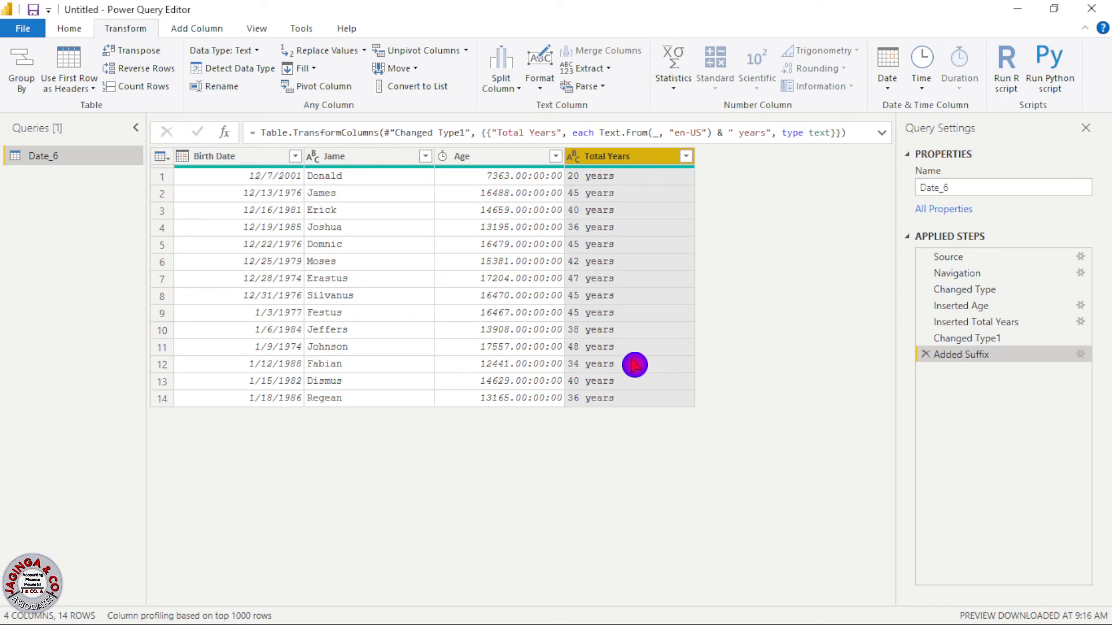
mouse_move(628, 357)
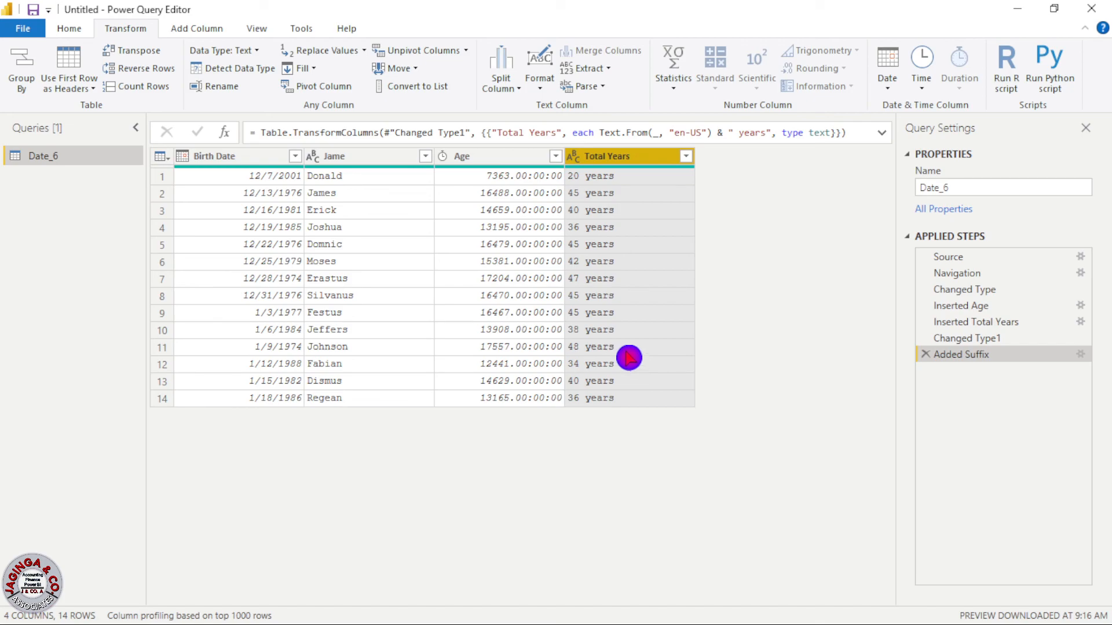
mouse_move(240, 480)
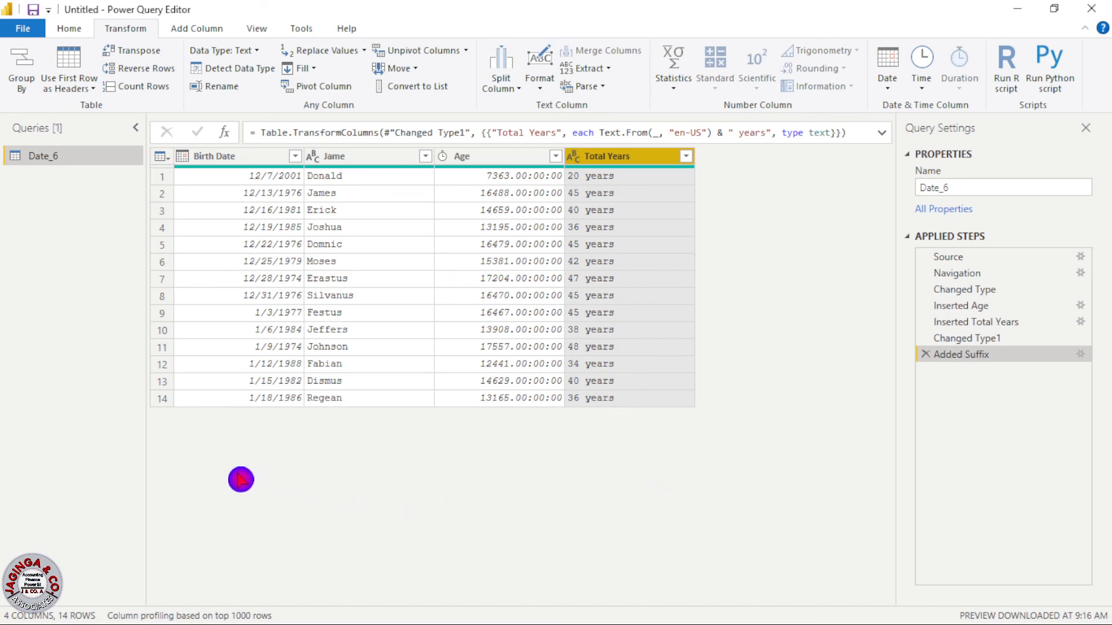
mouse_move(848, 383)
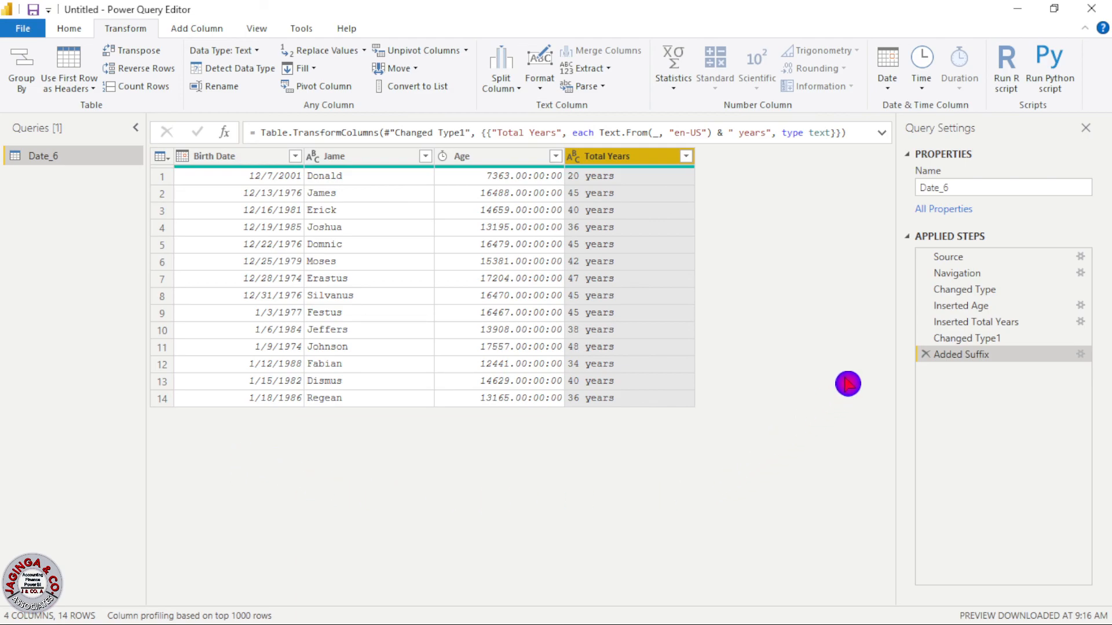